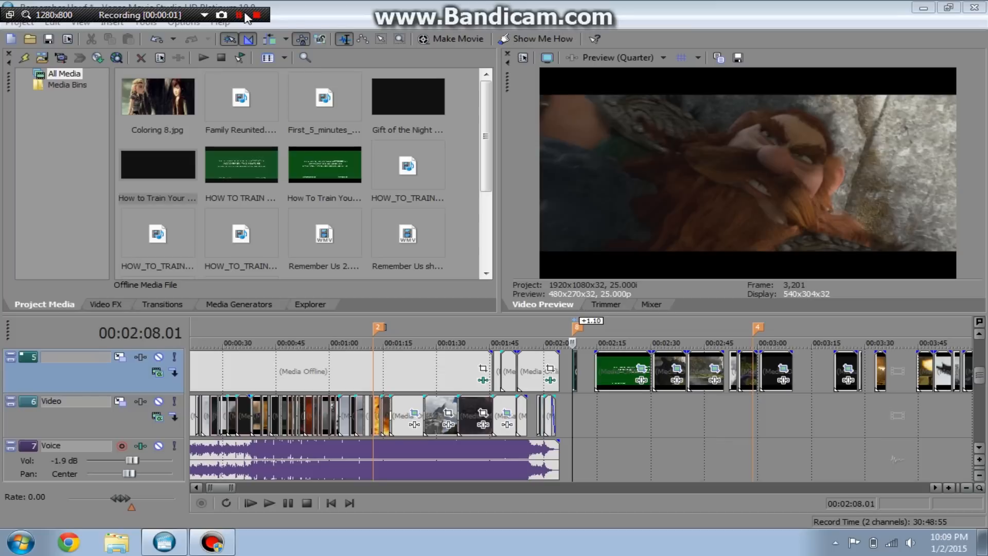
- Play part of the timeline to preview the project, then stop playback
left_click(255, 14)
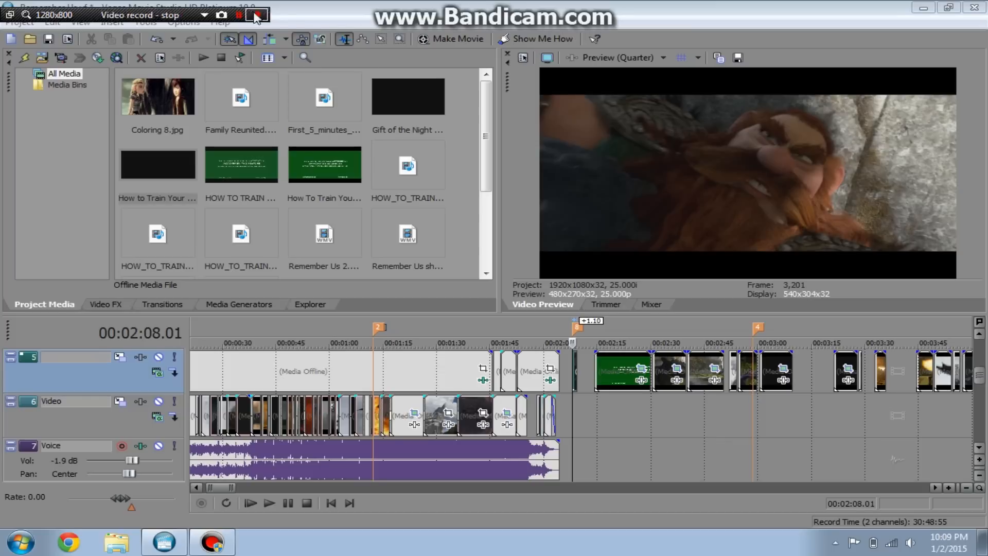
left_click(255, 15)
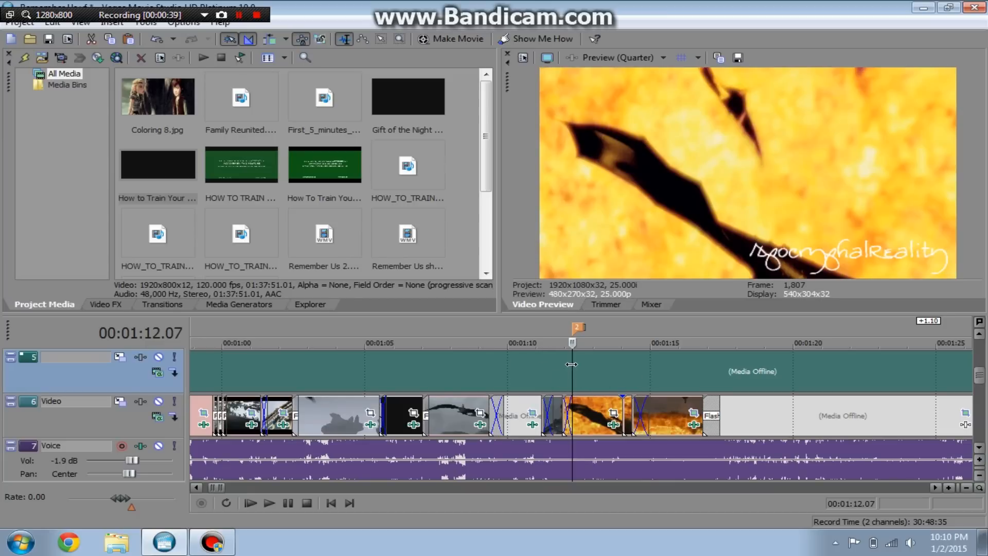
left_click(249, 503)
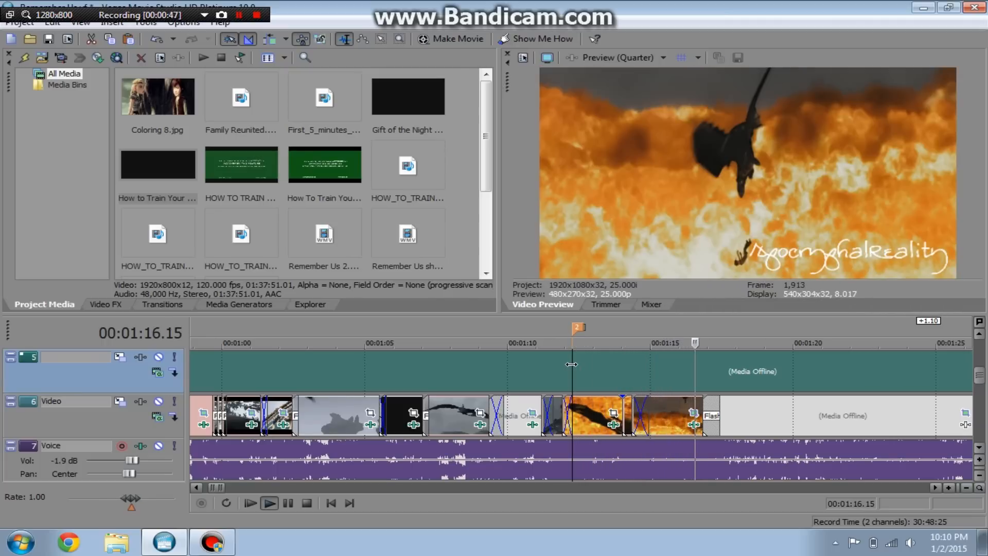
left_click(250, 503)
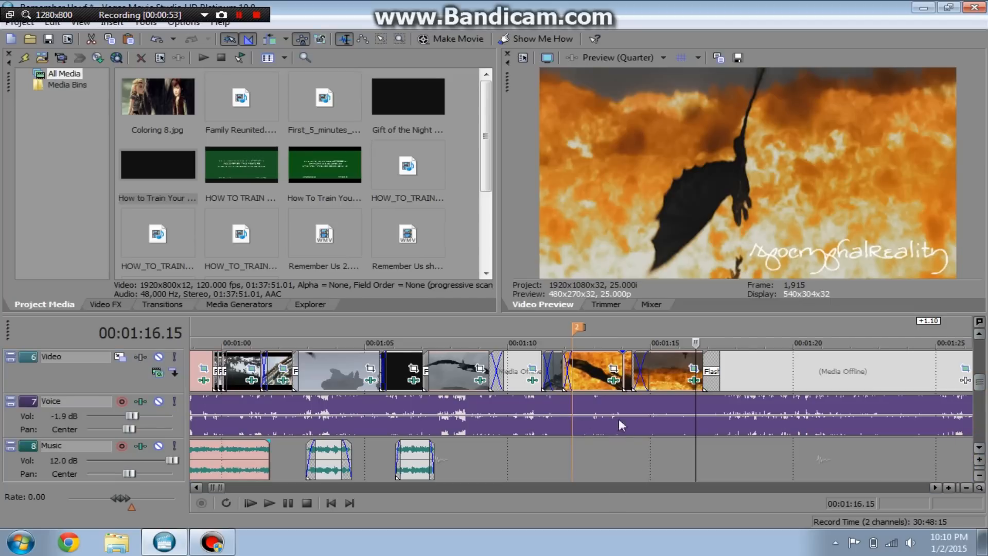
mouse_move(612, 449)
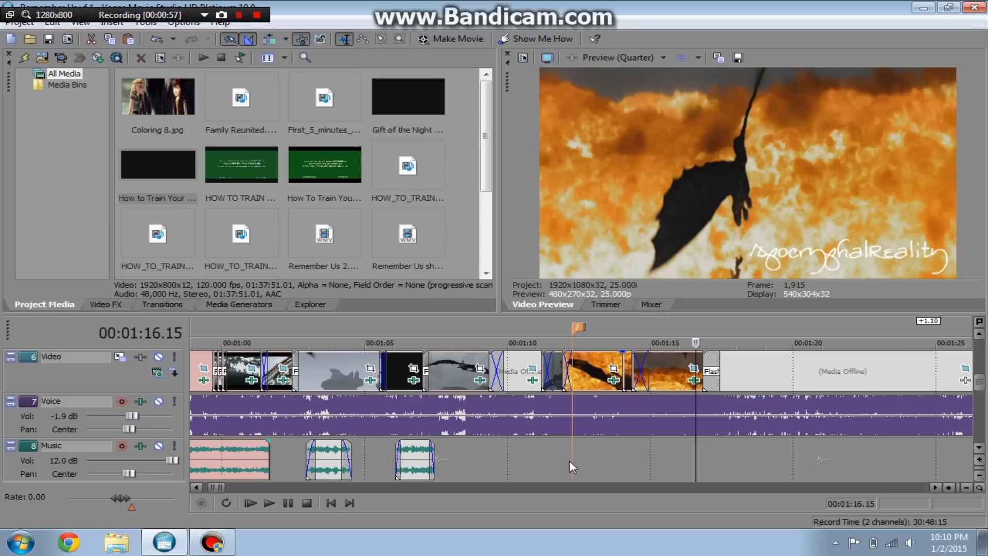
mouse_move(652, 455)
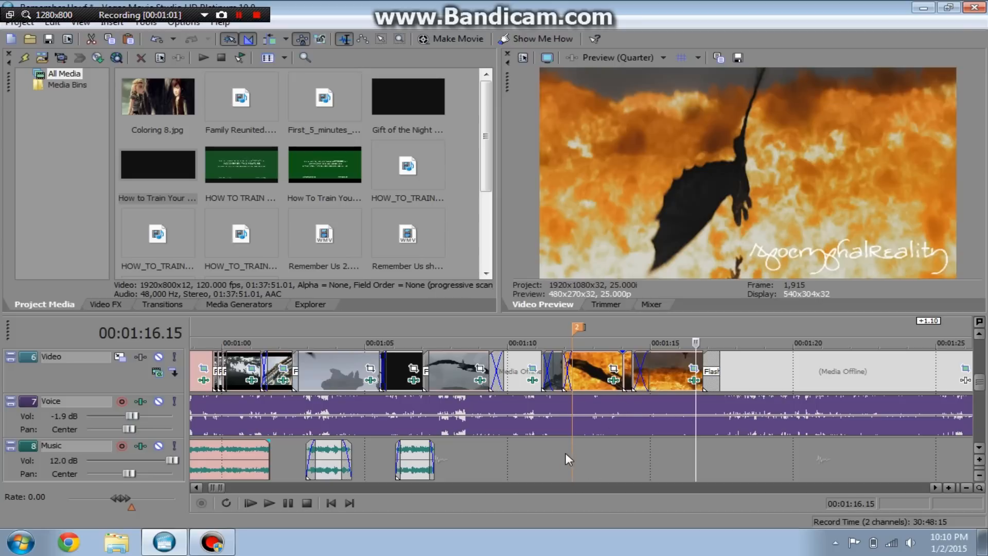
mouse_move(615, 440)
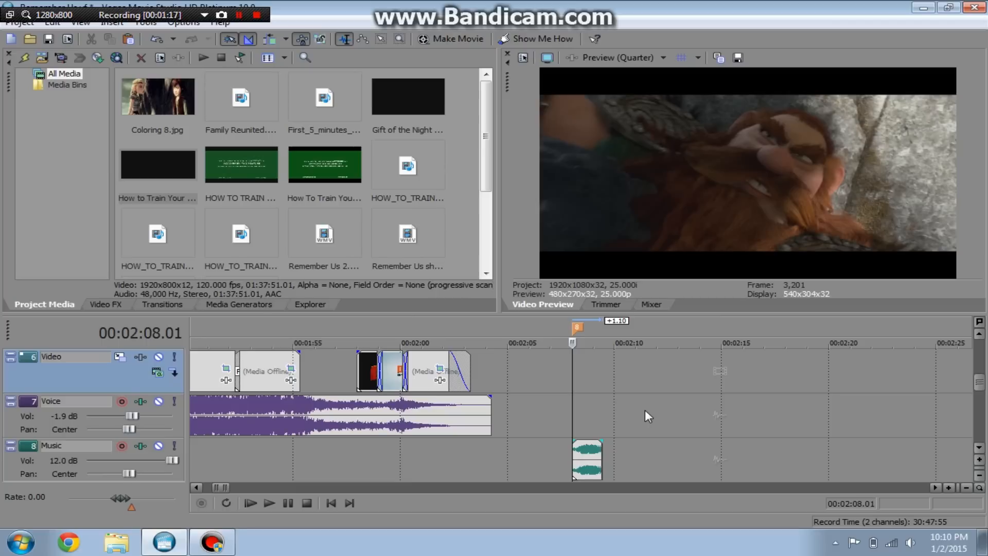
- Advance the timeline to around 2:08 near the project's end
left_click(269, 503)
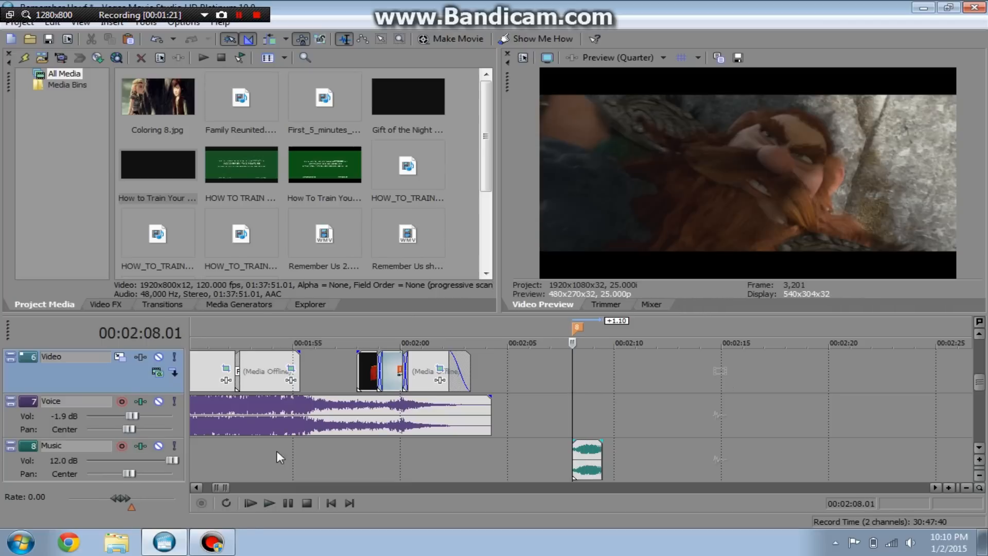
mouse_move(140, 445)
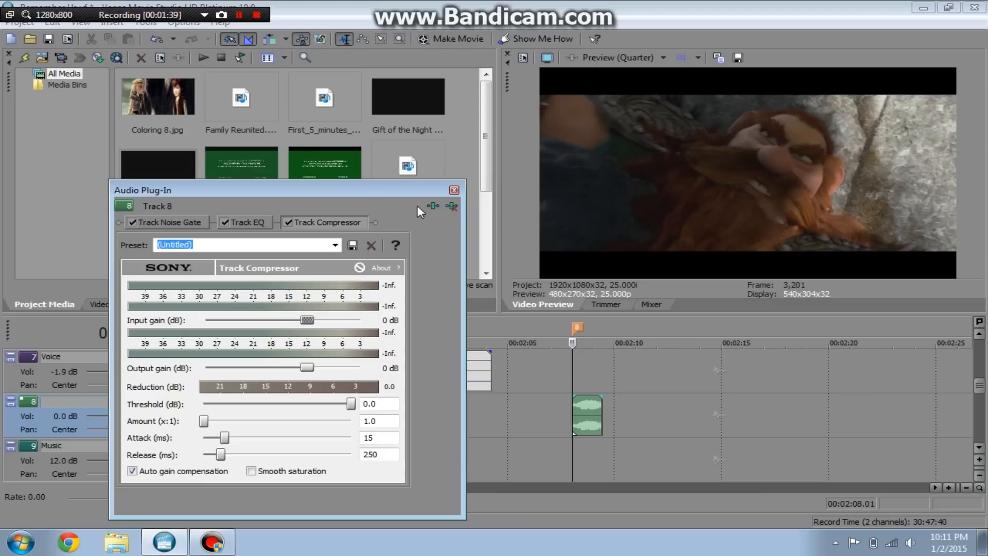
- Add the Sony Reverb plug-in to the new audio track's effect chain
left_click(451, 206)
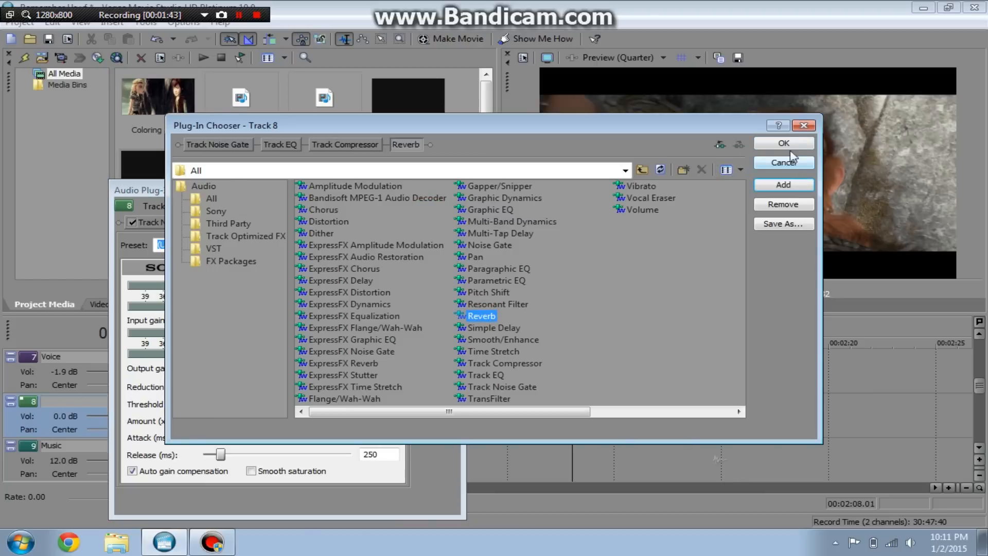
left_click(783, 143)
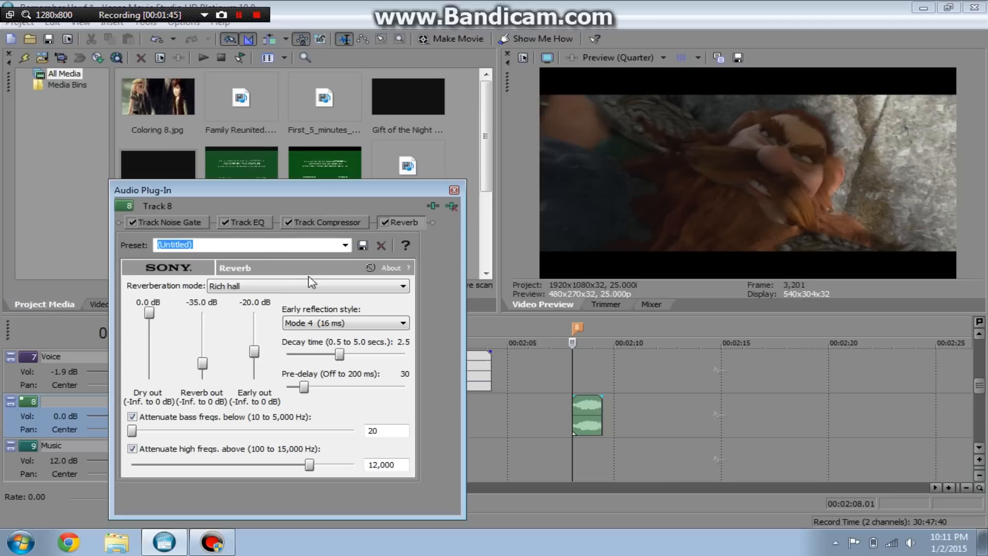
mouse_move(567, 400)
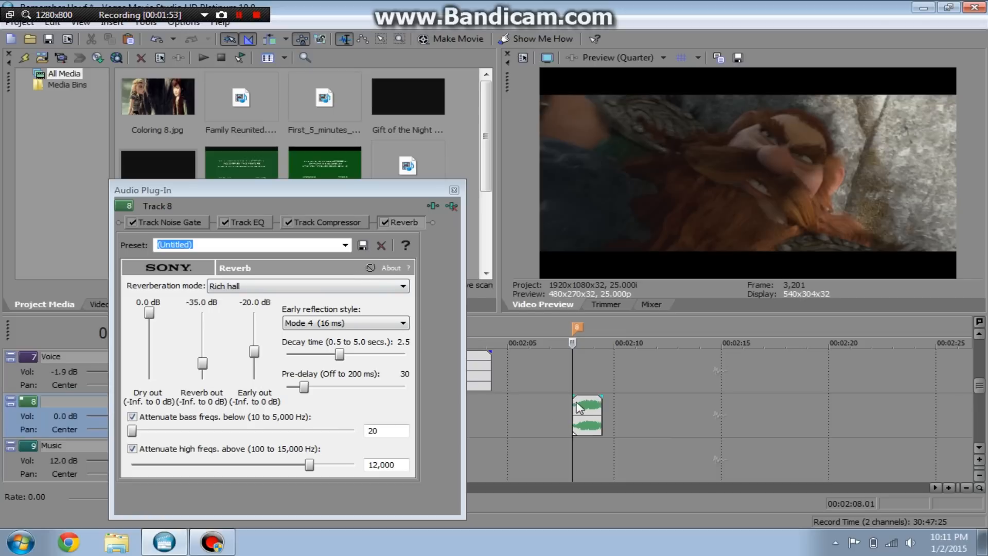
mouse_move(347, 295)
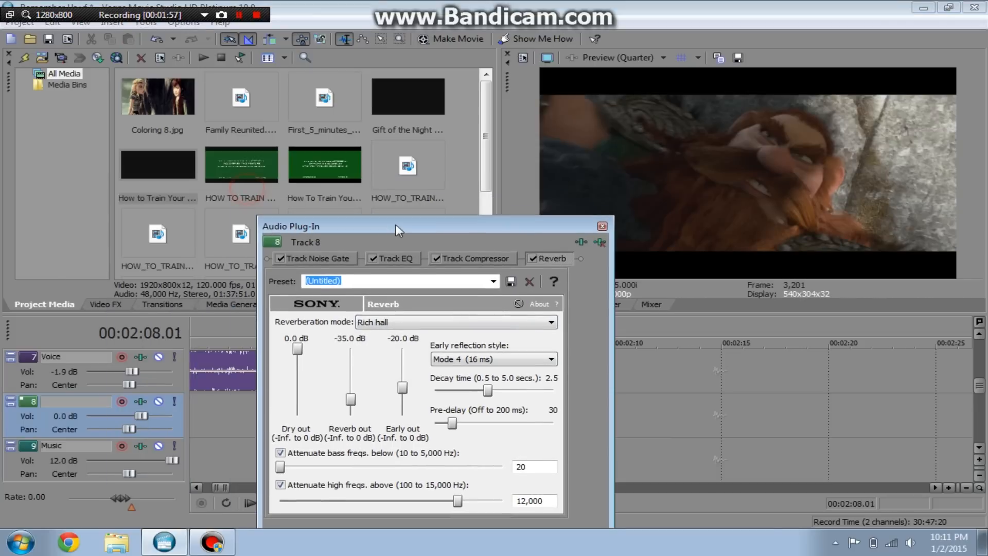
- Switch the Reverb mode to Wide open hall and adjust the early reflections output level
left_click_drag(129, 415, 169, 416)
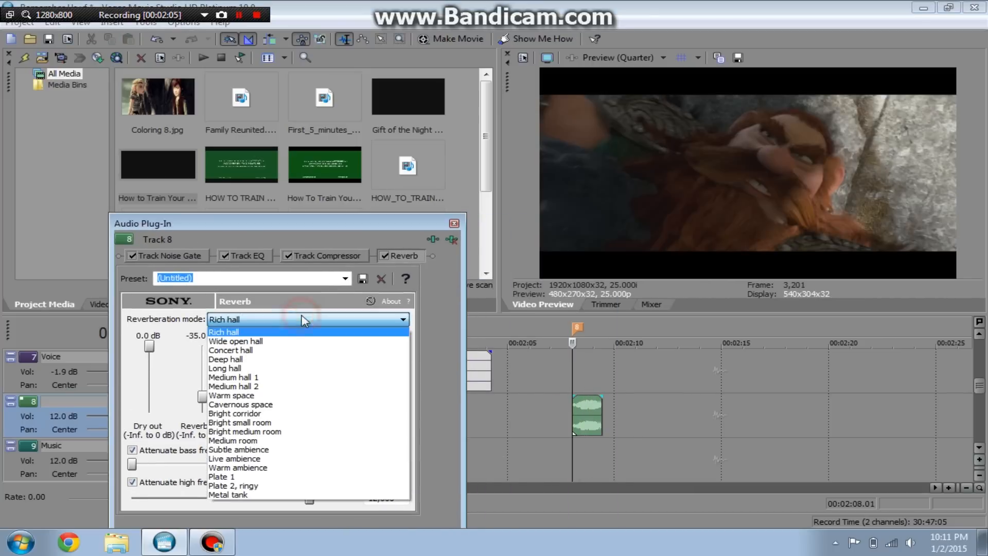
left_click(235, 341)
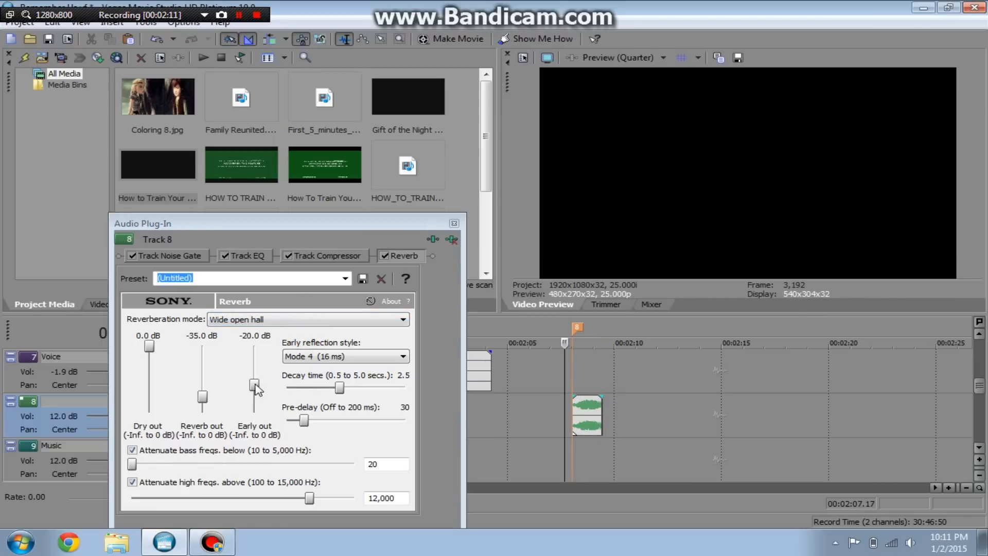
left_click_drag(254, 387, 254, 350)
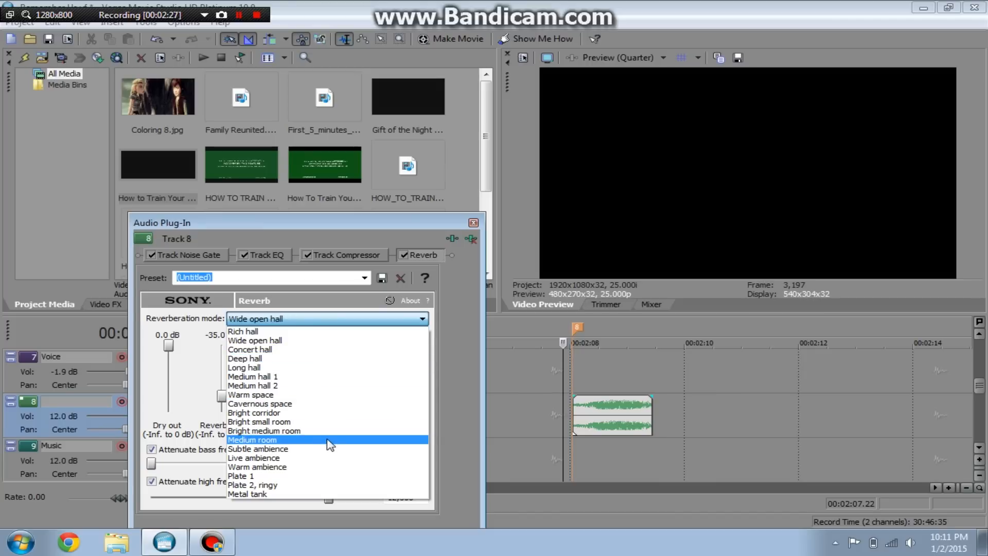
mouse_move(321, 332)
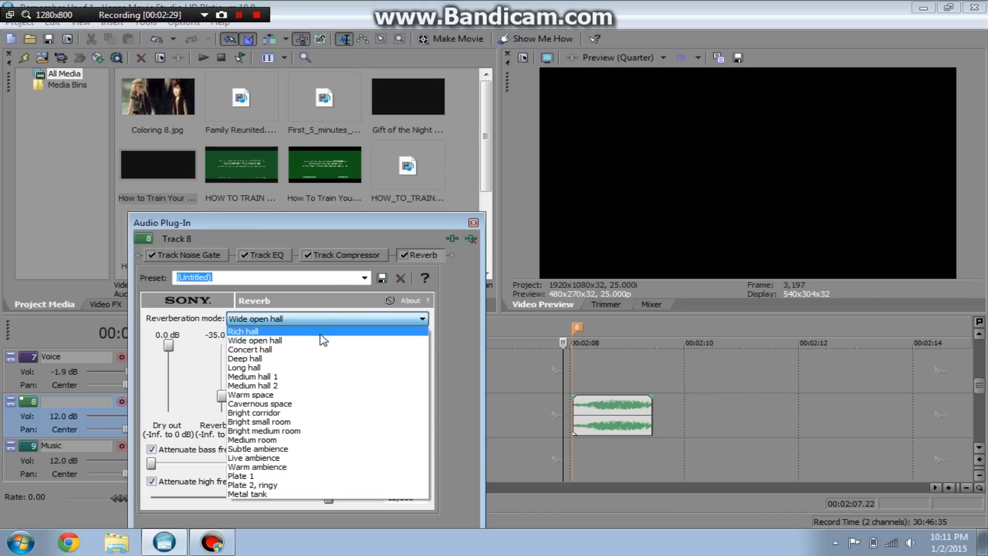
mouse_move(321, 341)
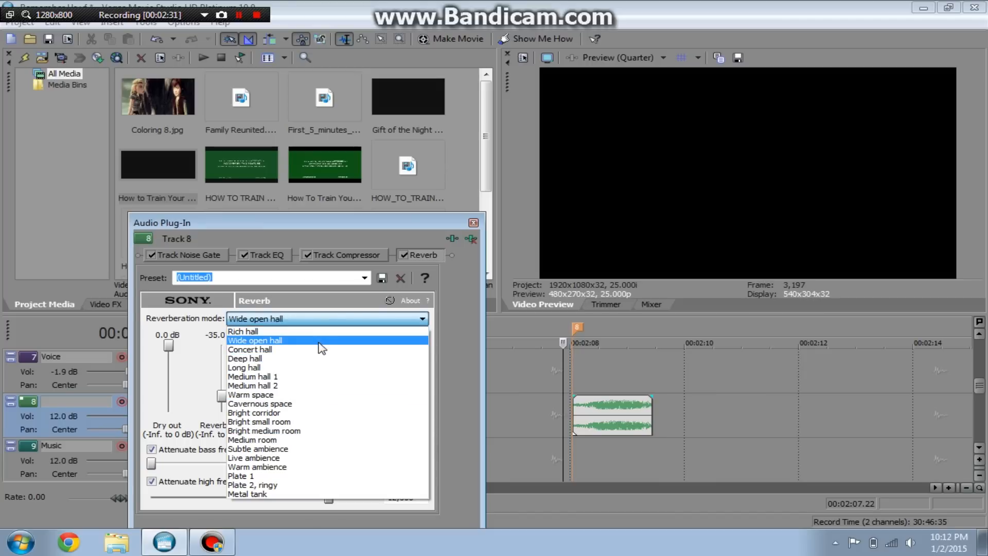
mouse_move(309, 367)
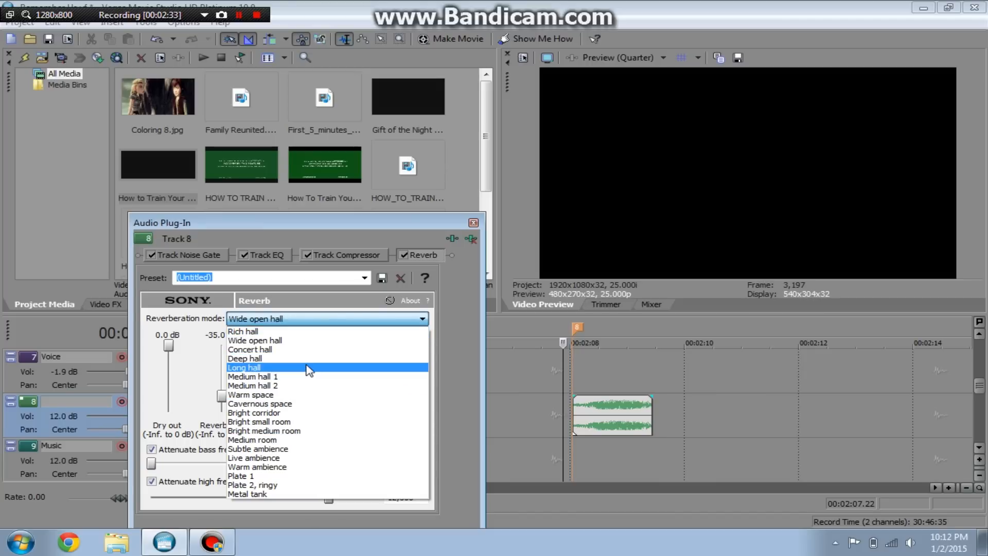
mouse_move(298, 376)
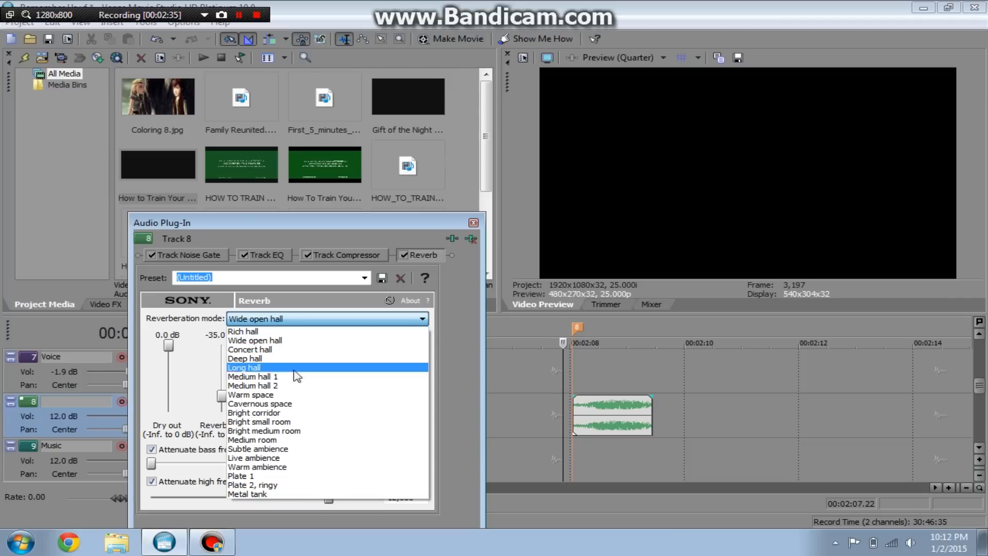
mouse_move(284, 439)
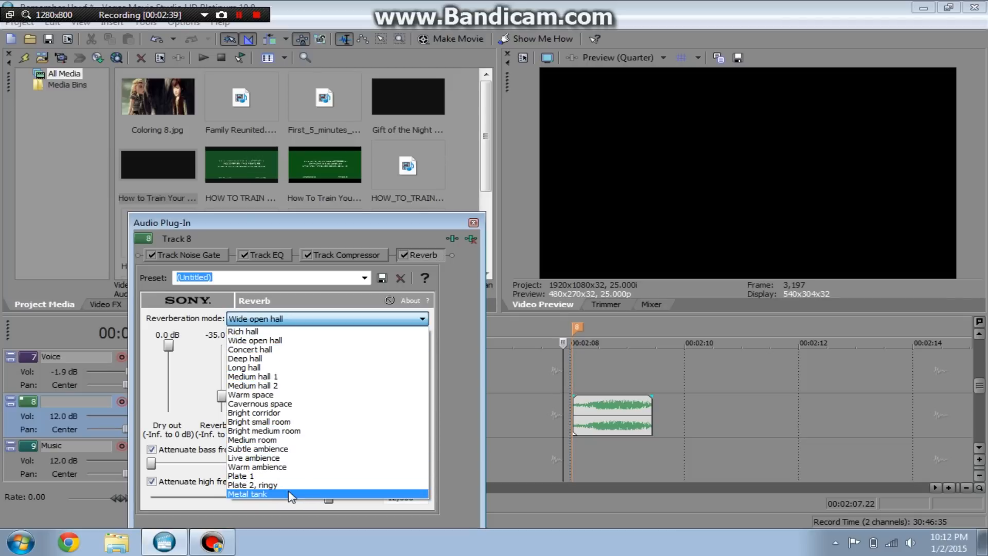
- Select Metal tank as the Reverb's reverberation mode
left_click(248, 494)
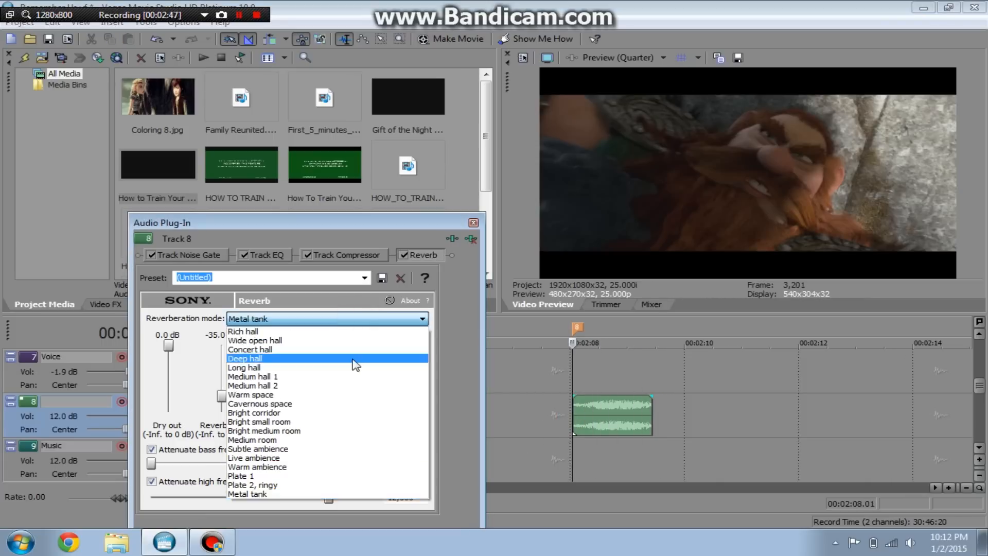
left_click(244, 331)
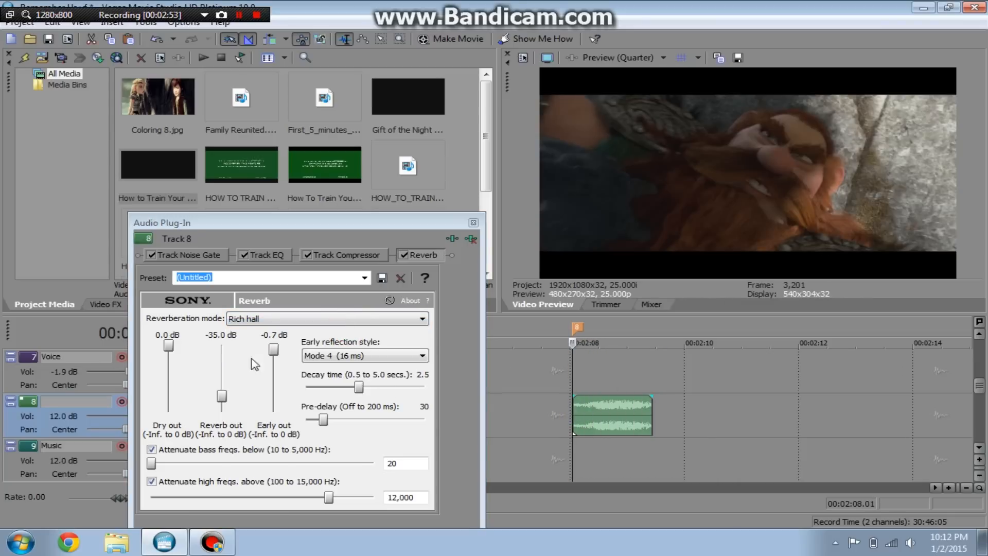
left_click_drag(168, 345, 168, 353)
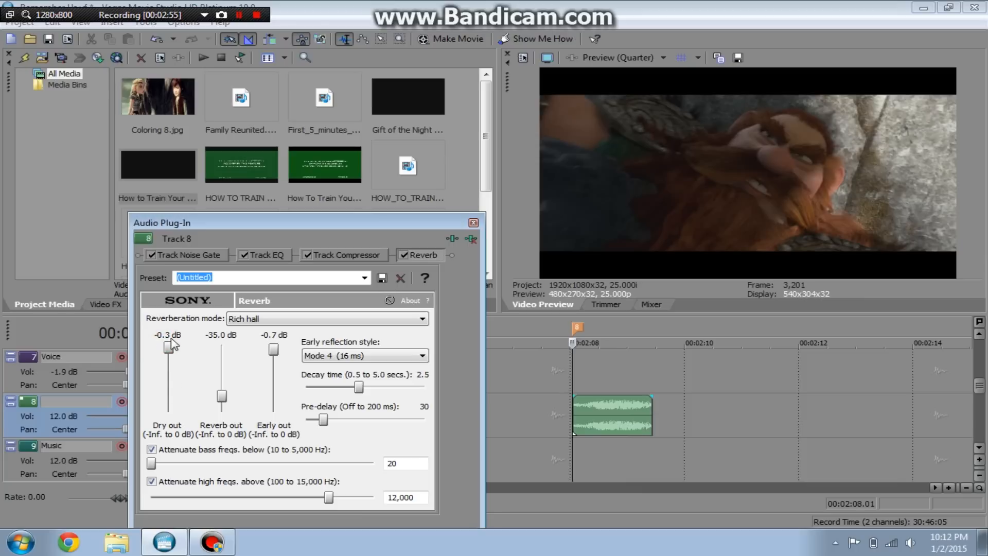
left_click_drag(168, 360, 168, 369)
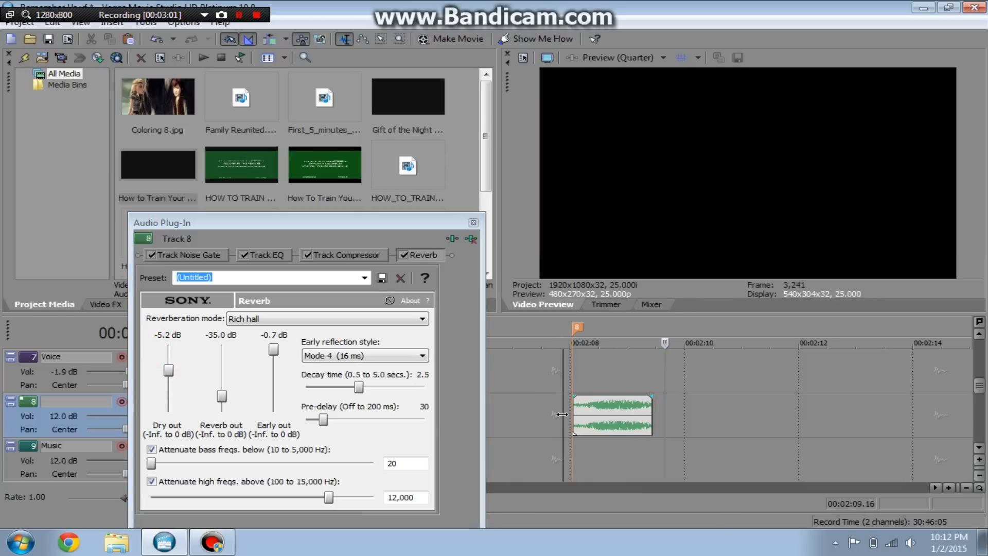
left_click_drag(325, 419, 359, 419)
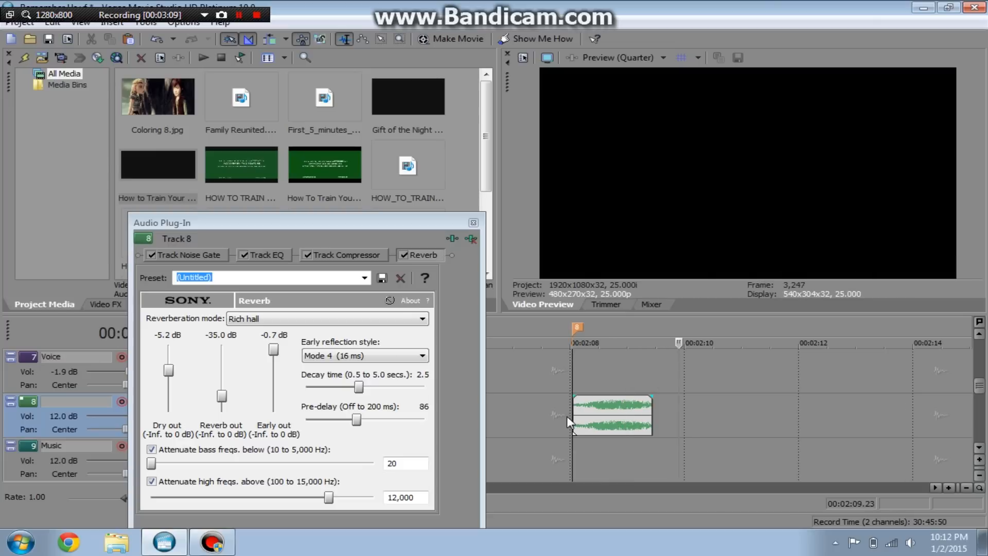
left_click_drag(359, 387, 386, 387)
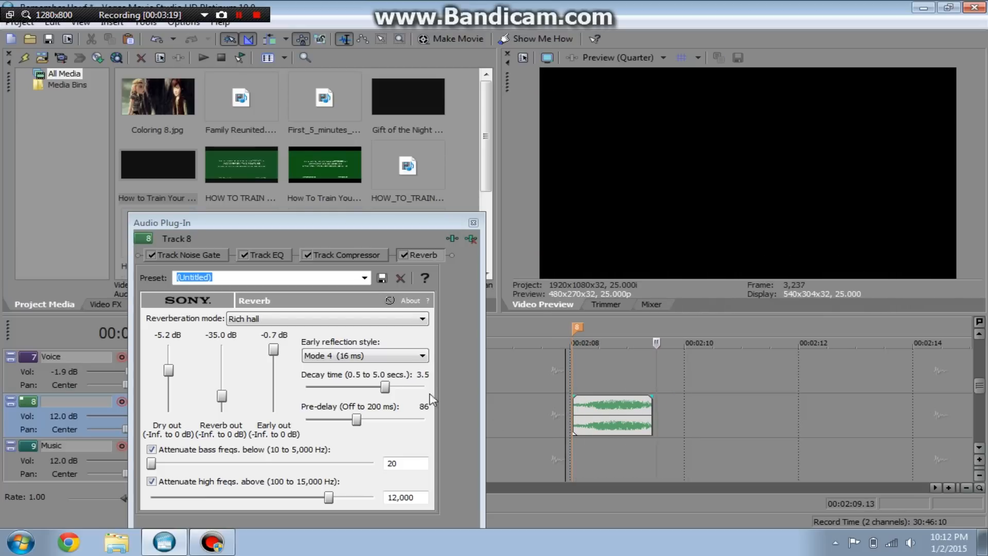
left_click_drag(385, 387, 424, 387)
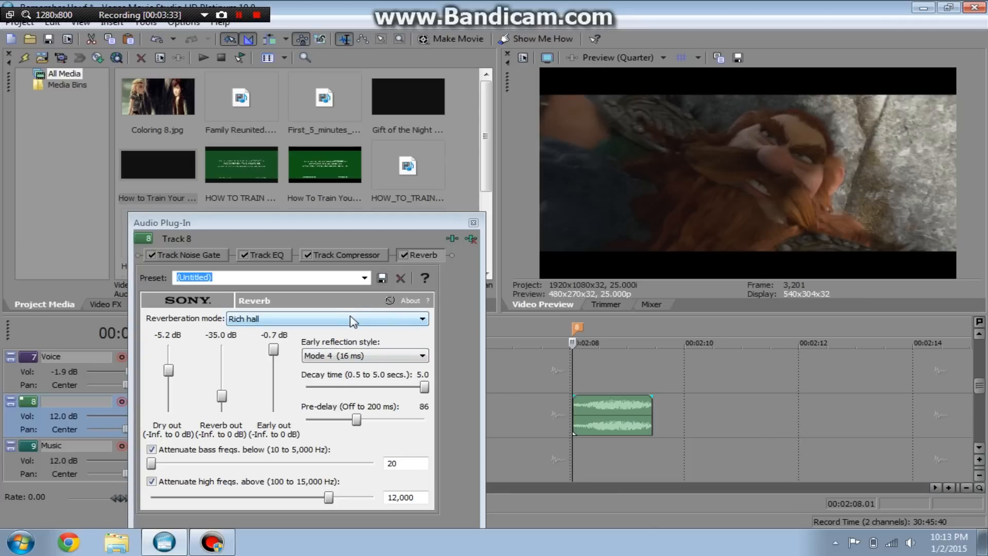
mouse_move(259, 416)
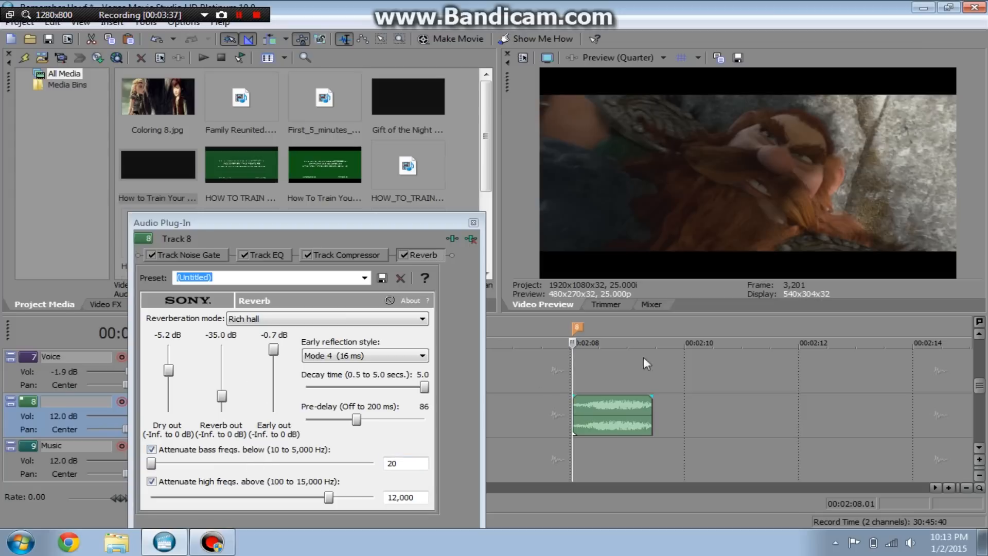
mouse_move(309, 229)
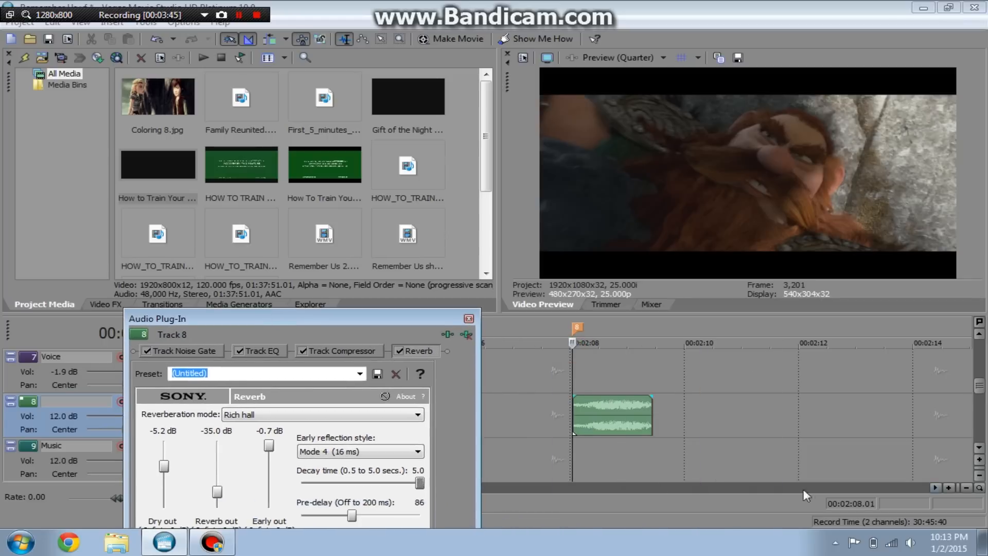
mouse_move(671, 395)
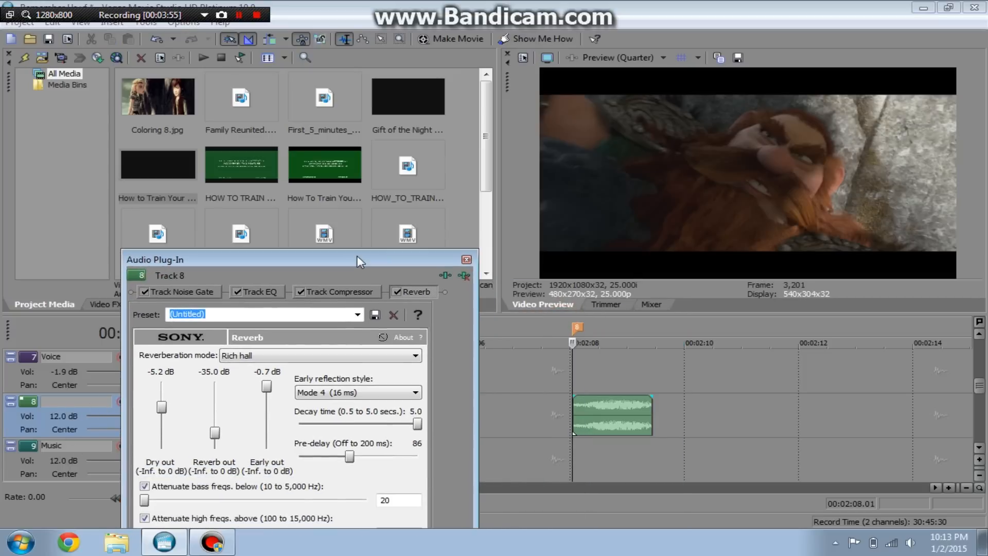
mouse_move(351, 257)
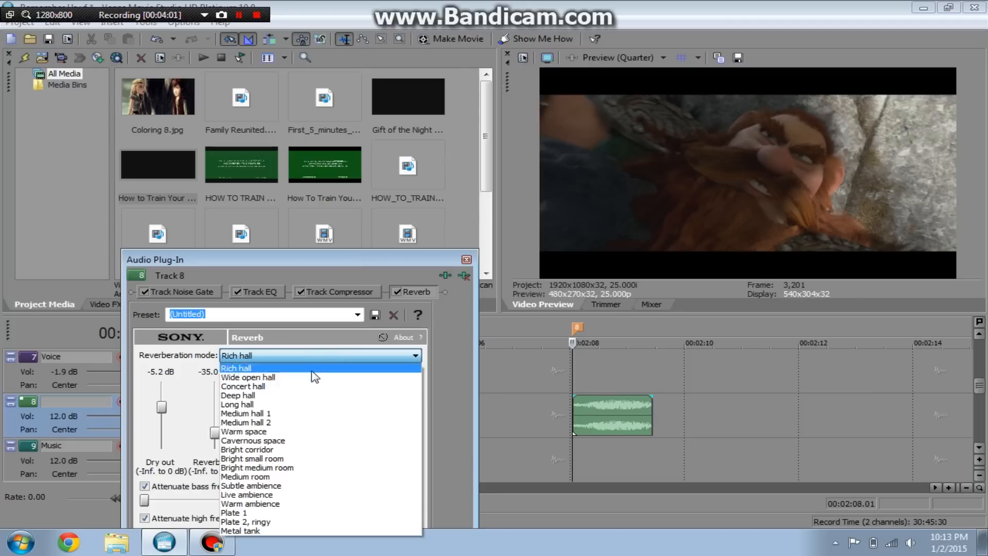
mouse_move(305, 486)
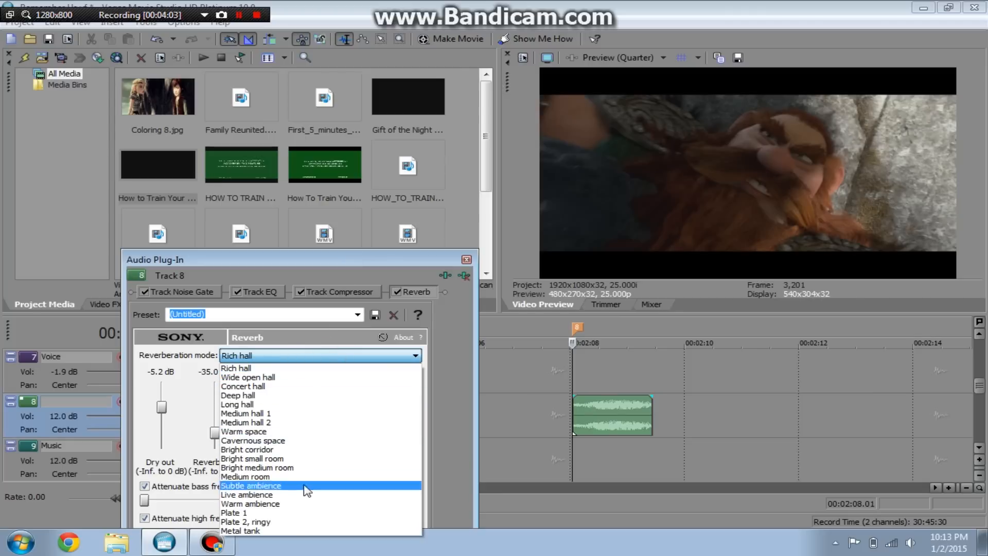
mouse_move(281, 458)
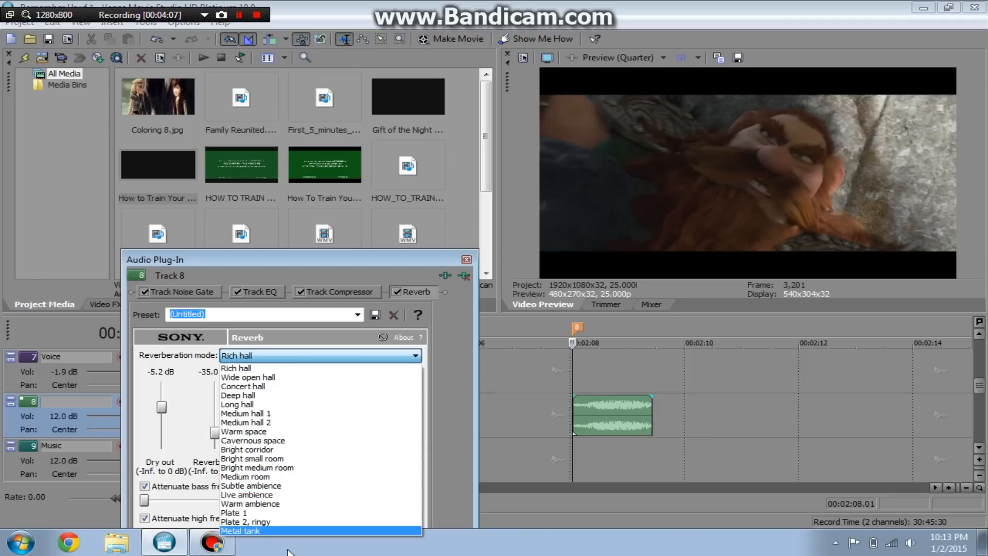
mouse_move(258, 412)
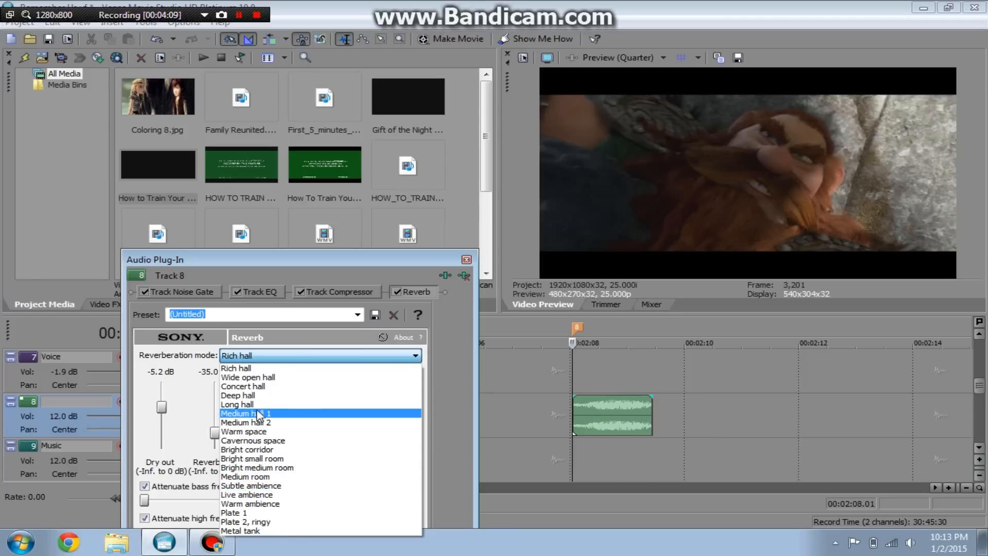
mouse_move(259, 422)
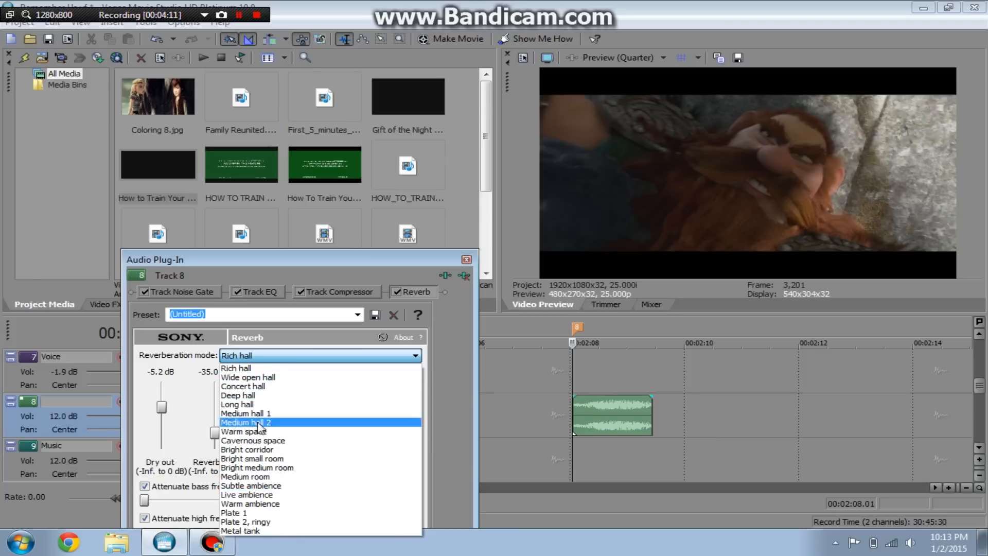
mouse_move(305, 427)
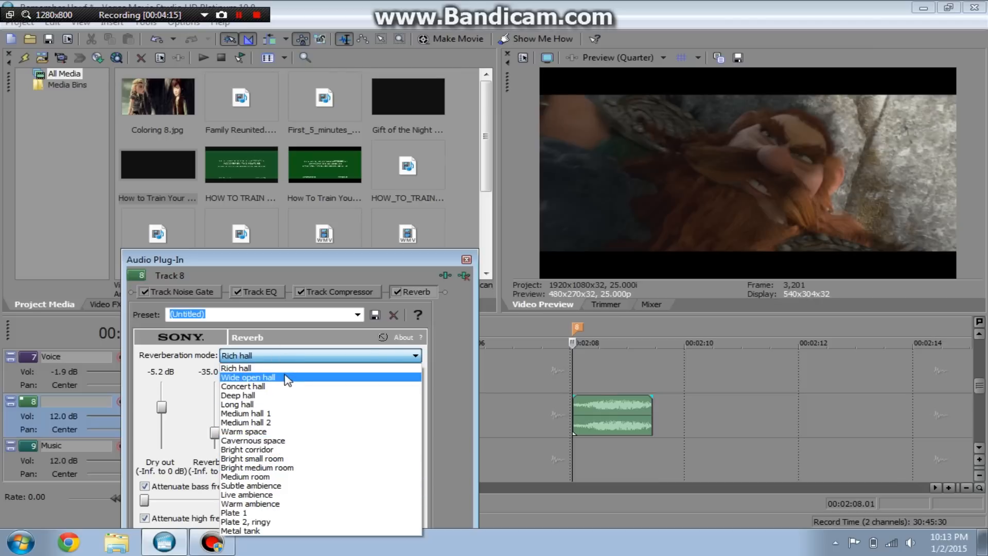
mouse_move(288, 408)
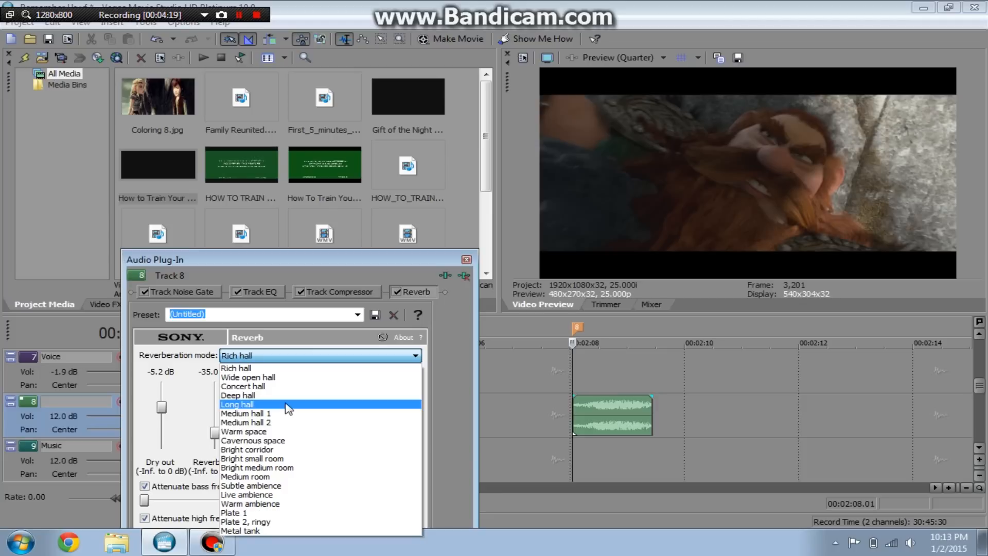
mouse_move(472, 263)
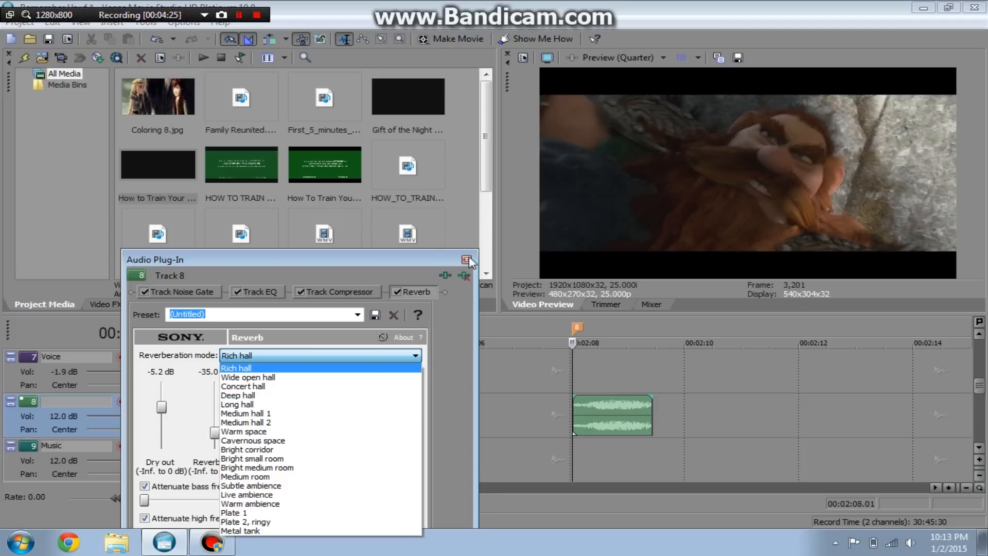
left_click(236, 368)
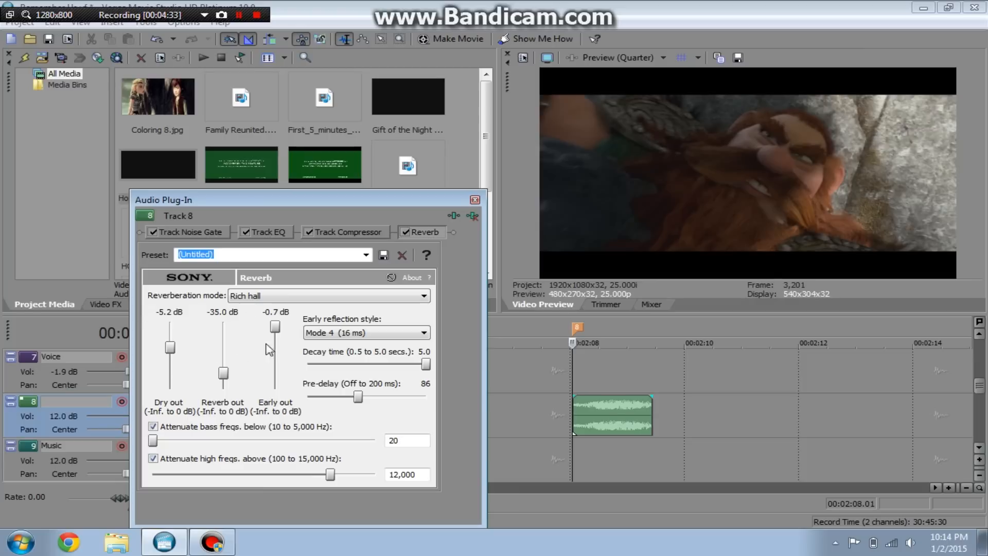
mouse_move(411, 380)
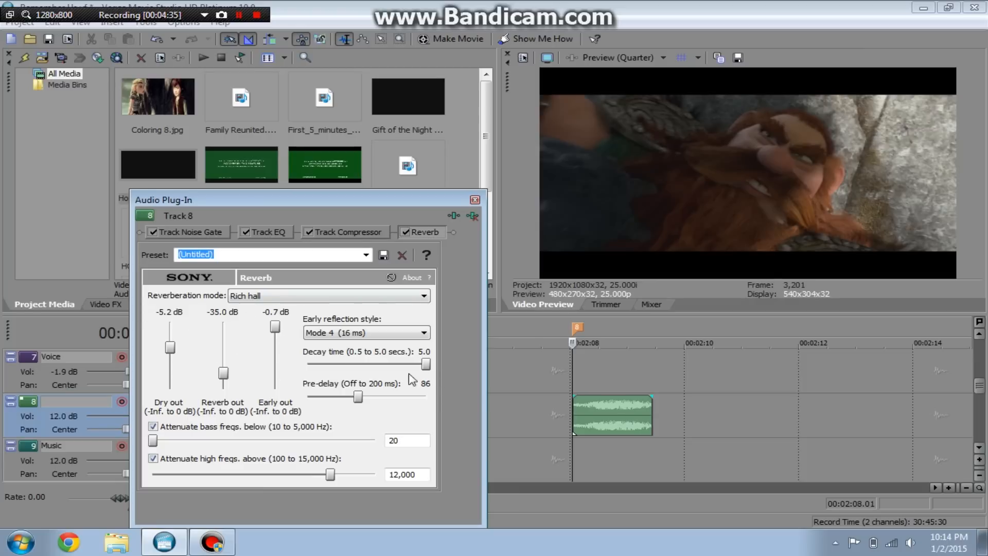
- Set Reverb pre-delay to 139 ms and lower early reflections output to -10.3 dB
left_click_drag(359, 396, 381, 397)
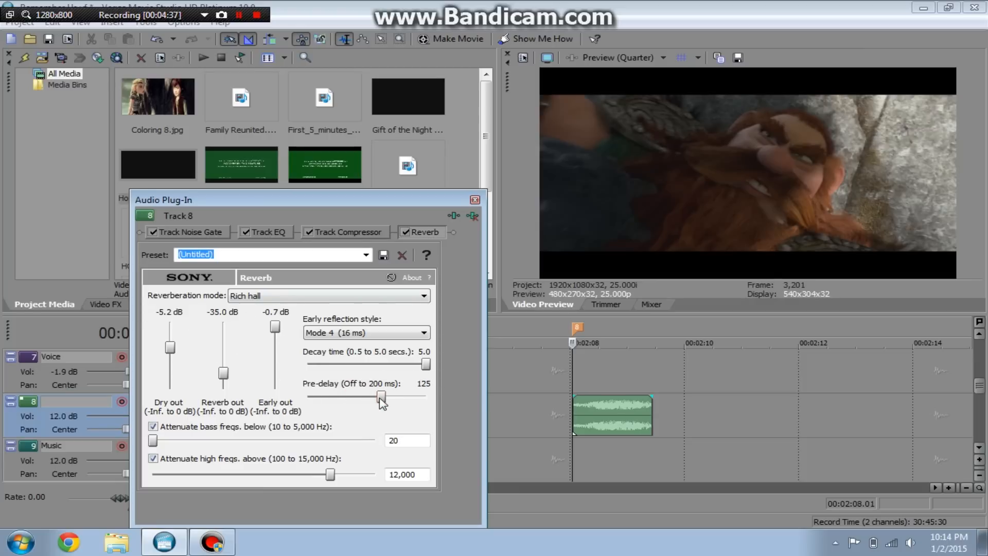
left_click_drag(380, 397, 390, 397)
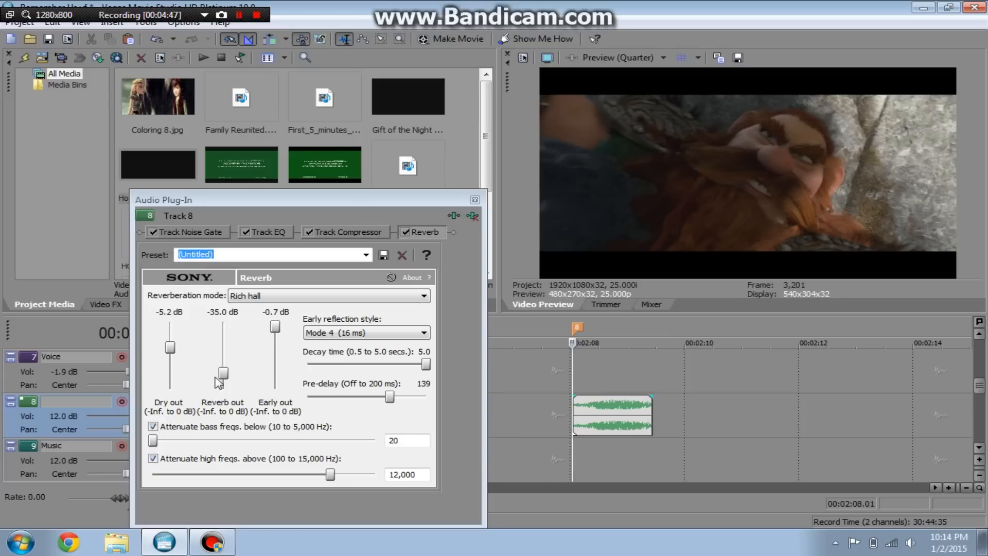
left_click_drag(273, 327, 273, 354)
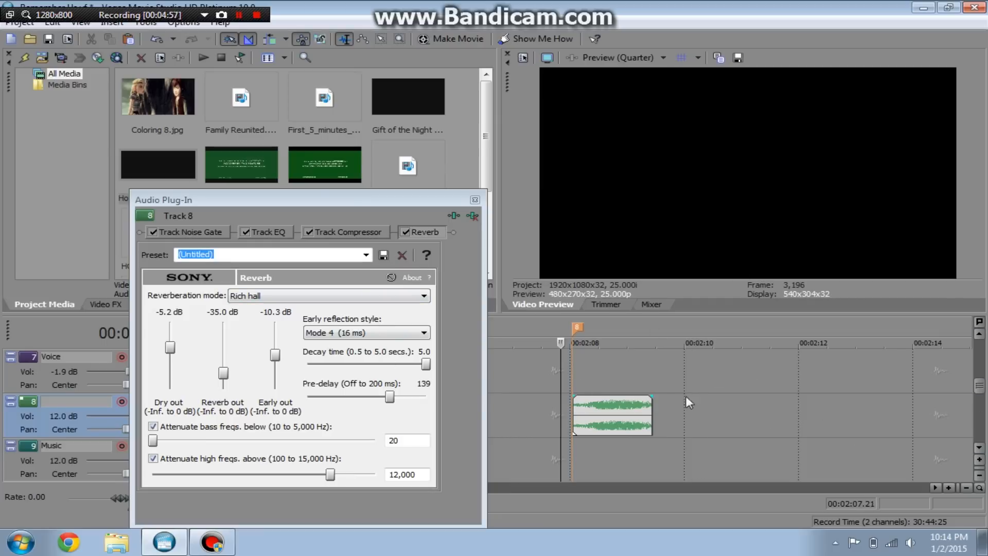
mouse_move(666, 374)
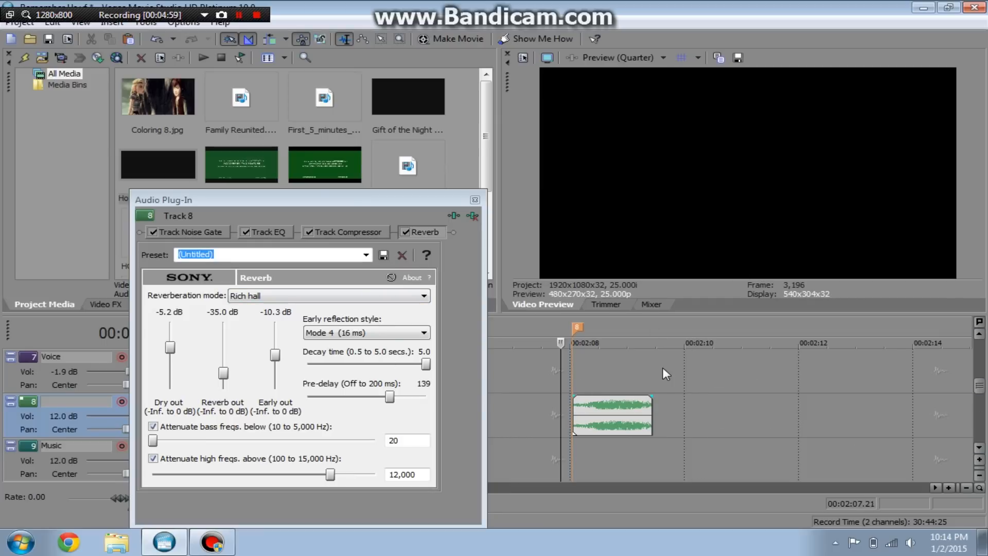
mouse_move(571, 422)
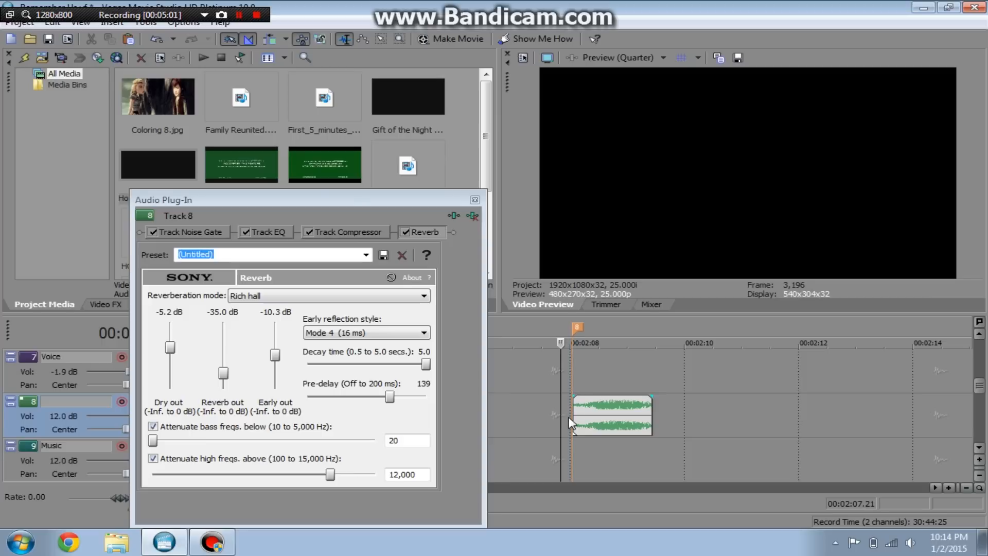
mouse_move(150, 468)
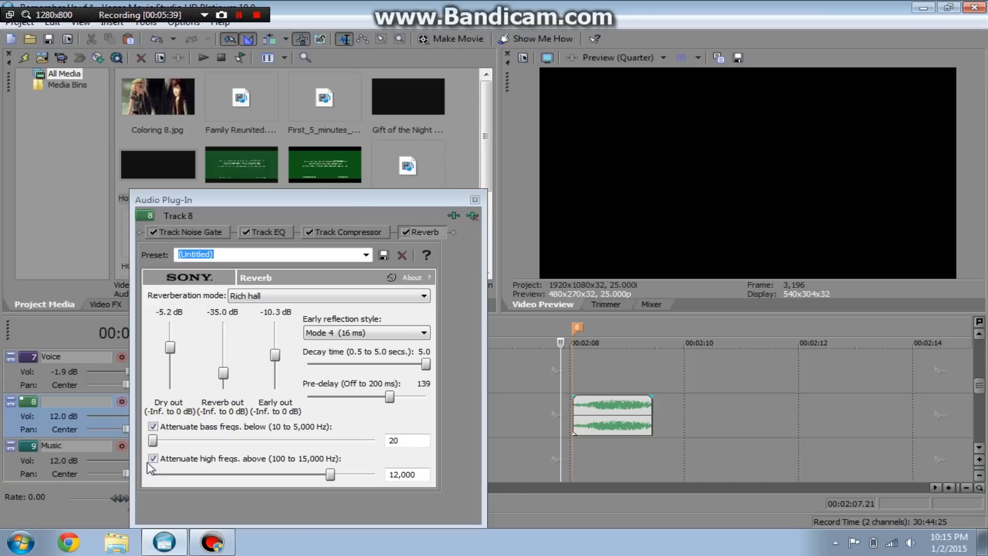
mouse_move(216, 516)
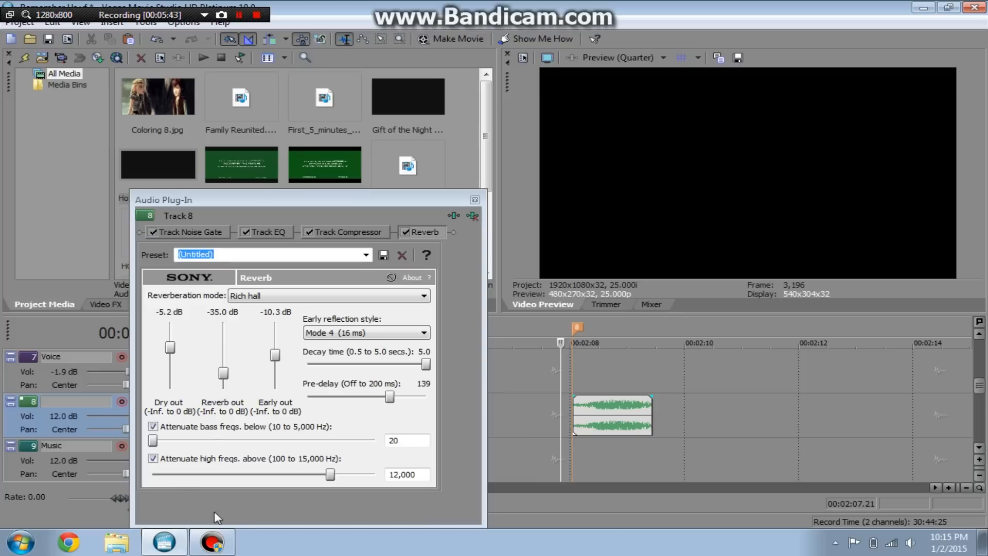
mouse_move(567, 431)
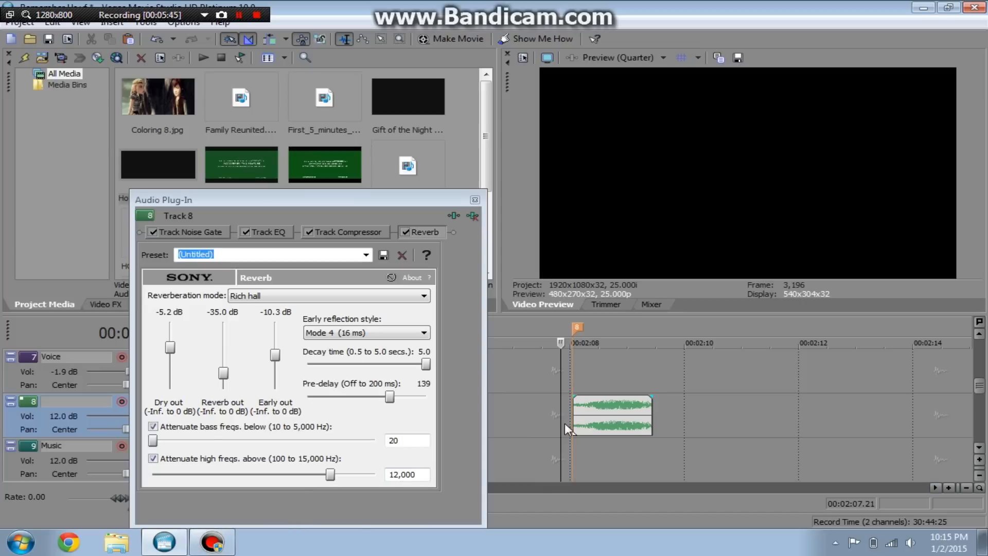
mouse_move(561, 416)
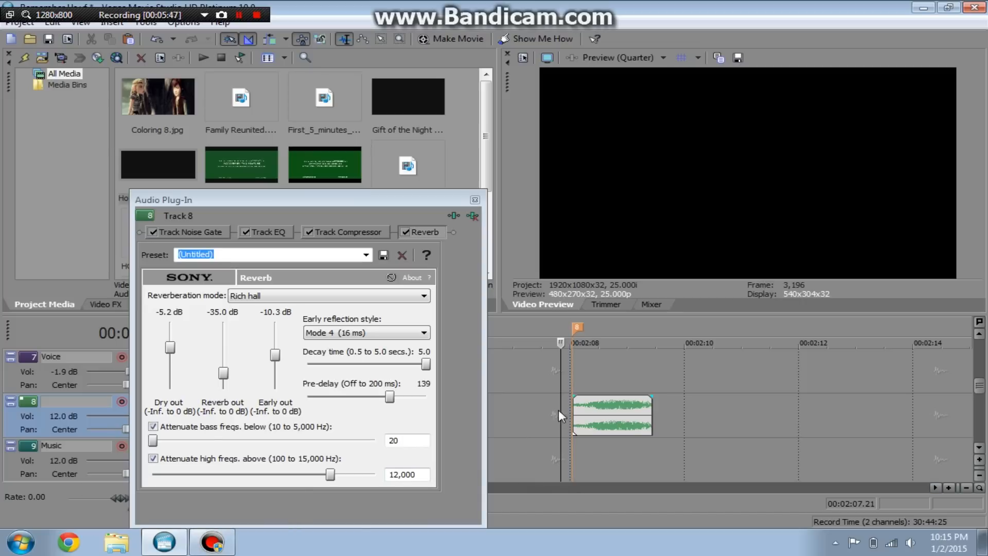
mouse_move(559, 413)
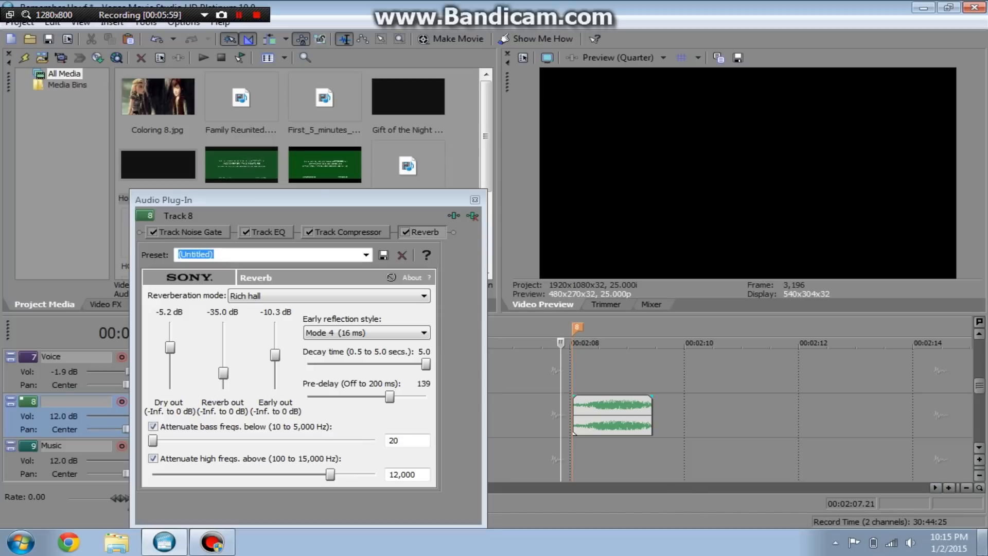
mouse_move(949, 548)
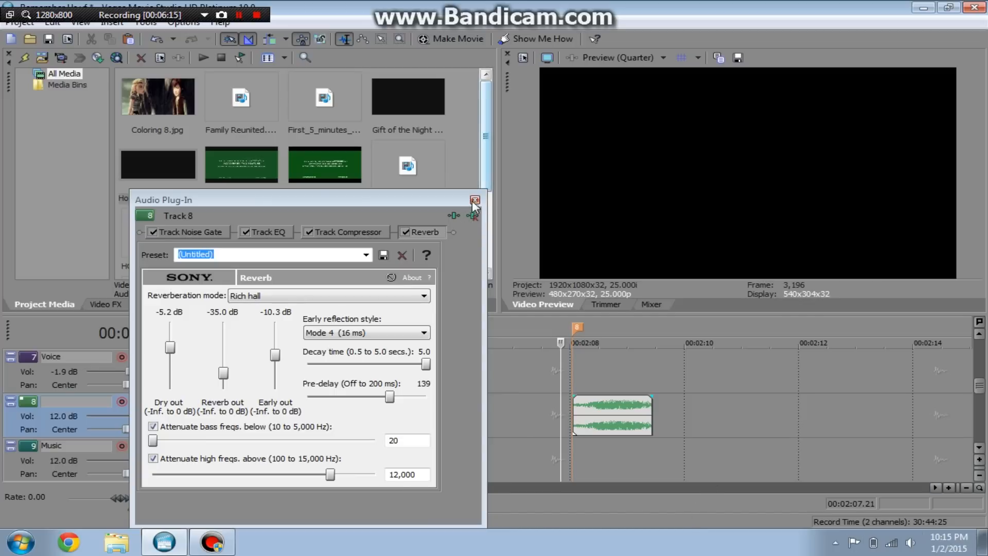
mouse_move(474, 200)
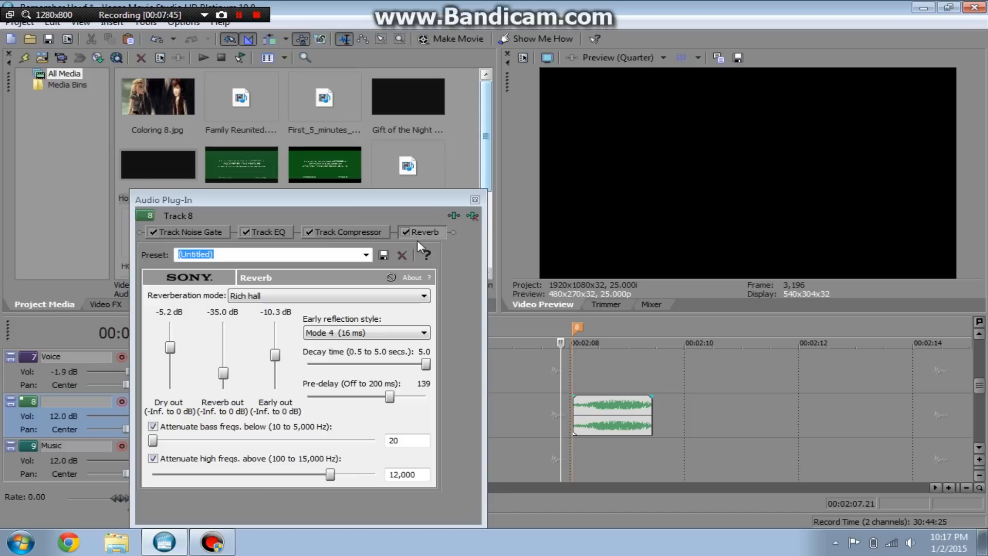
left_click(366, 255)
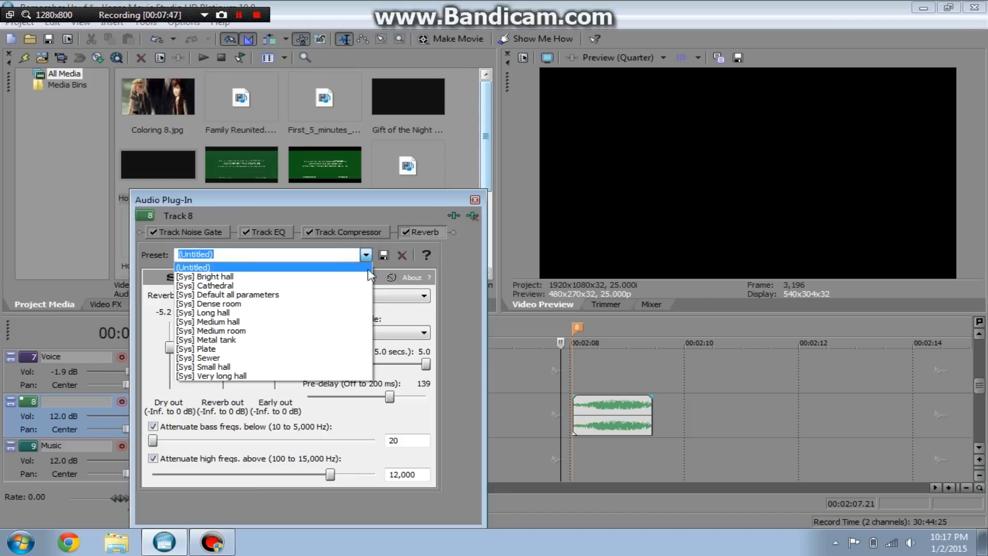
mouse_move(361, 265)
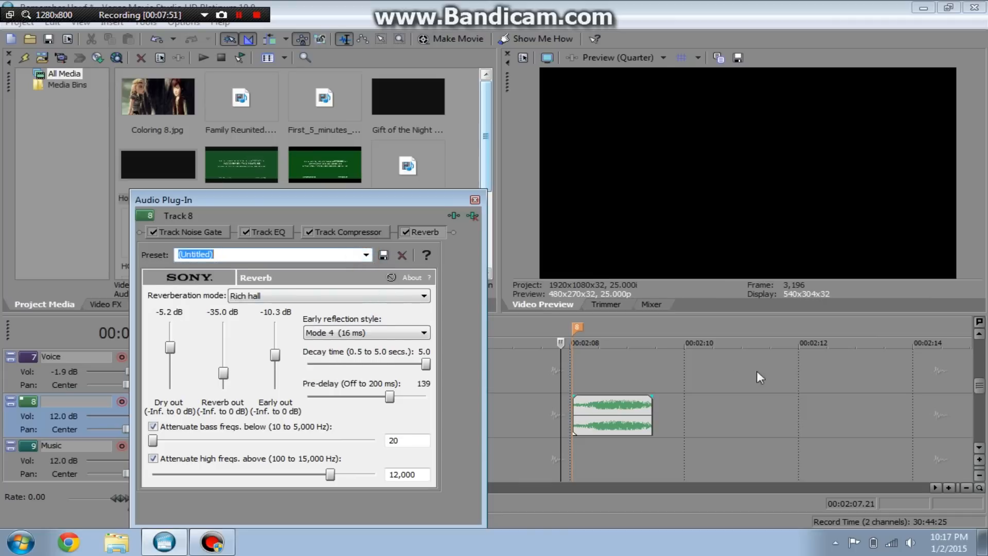
mouse_move(509, 315)
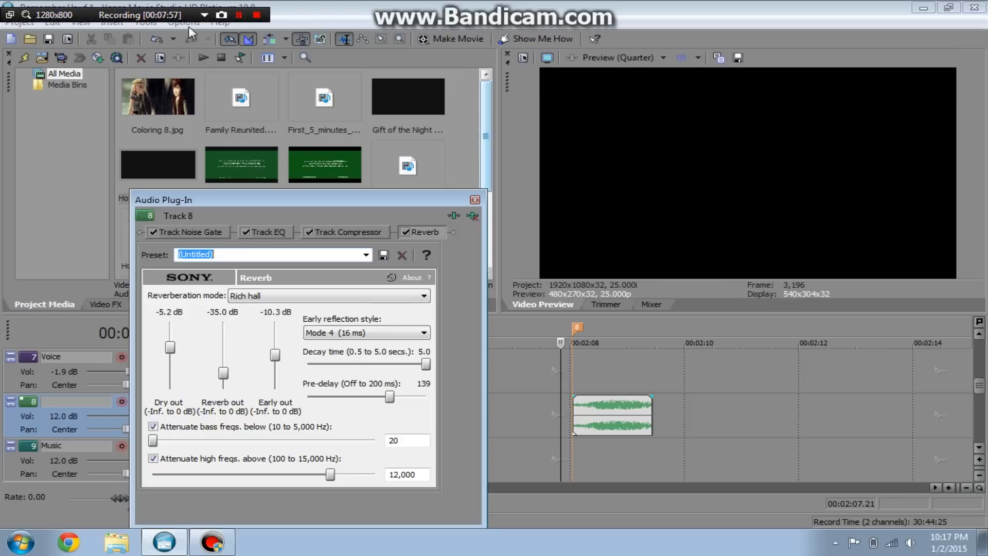
left_click(257, 13)
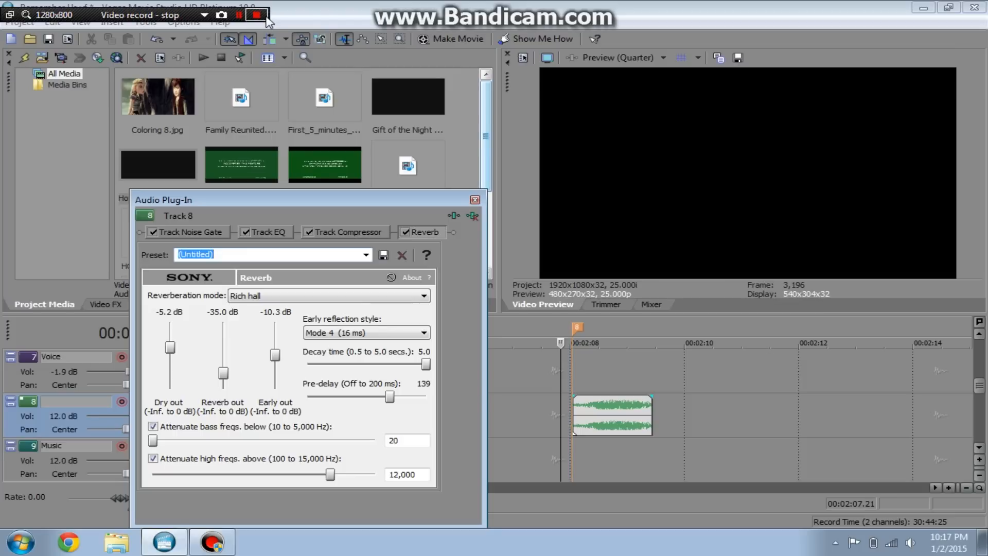